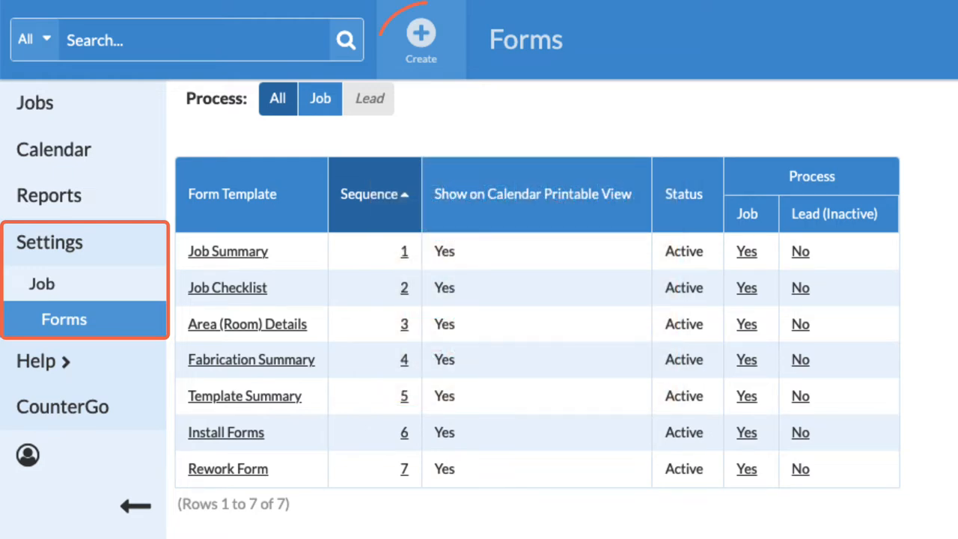
Save a new blank form template named 'Winfield Homes'.
type("Winfield Homes")
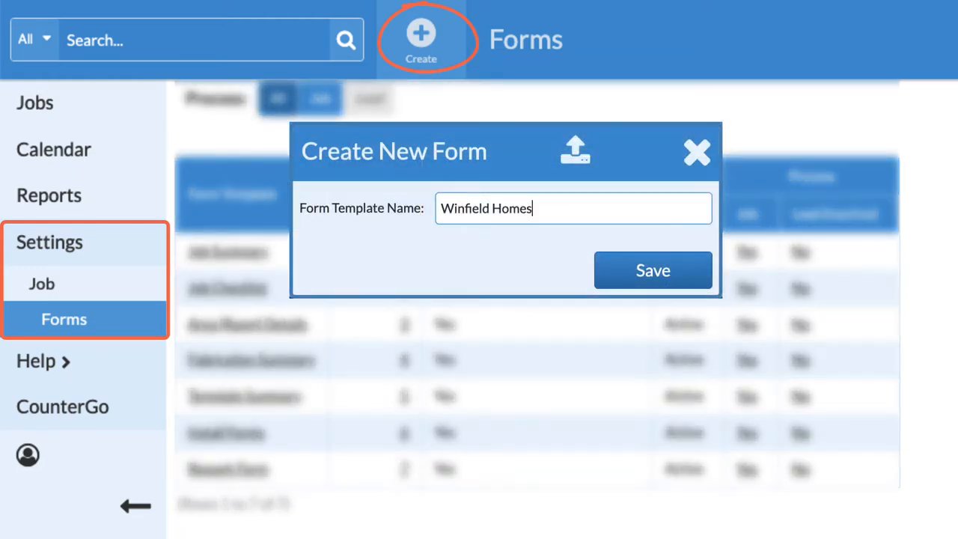
left_click(652, 269)
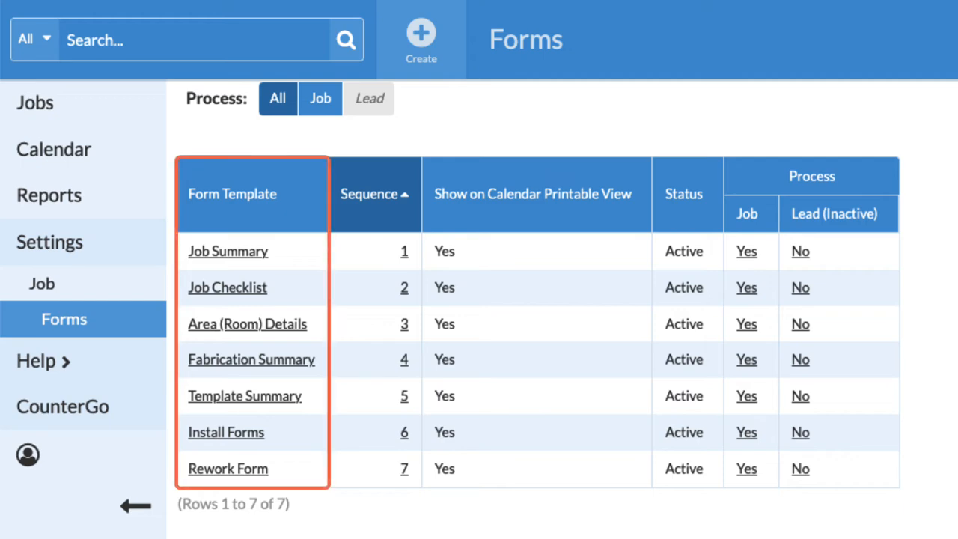
Begin duplicating the Fabrication Summary template as a copy named 'Cambria Checklist'.
left_click(251, 360)
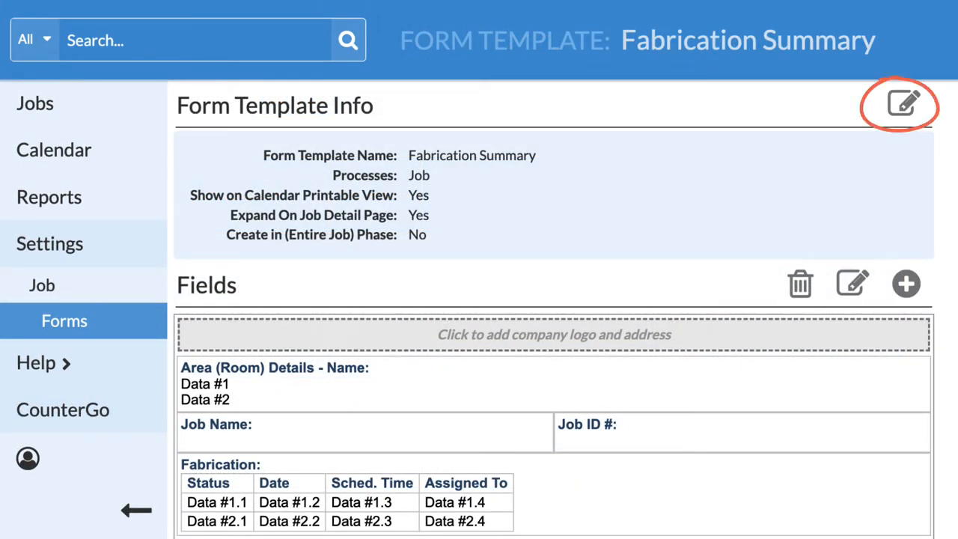
left_click(901, 105)
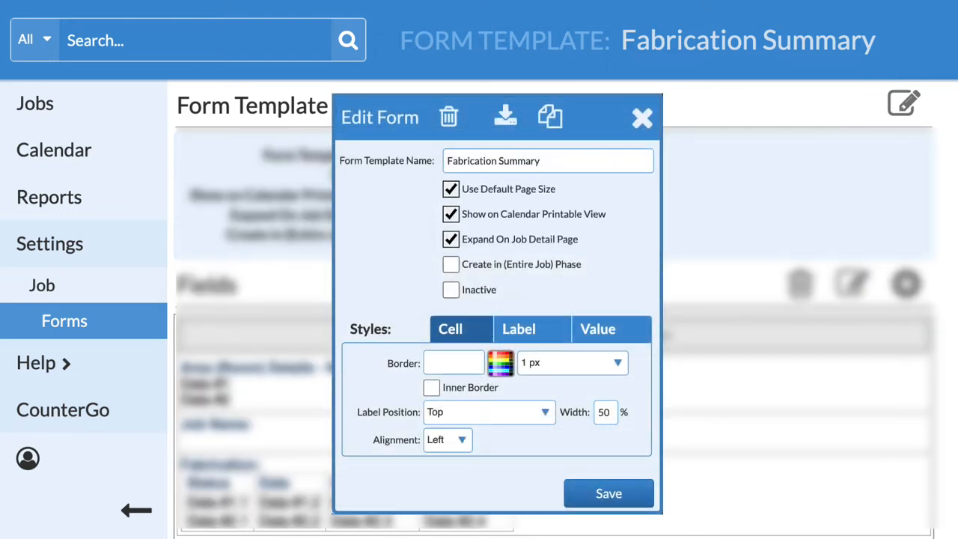
left_click(551, 117)
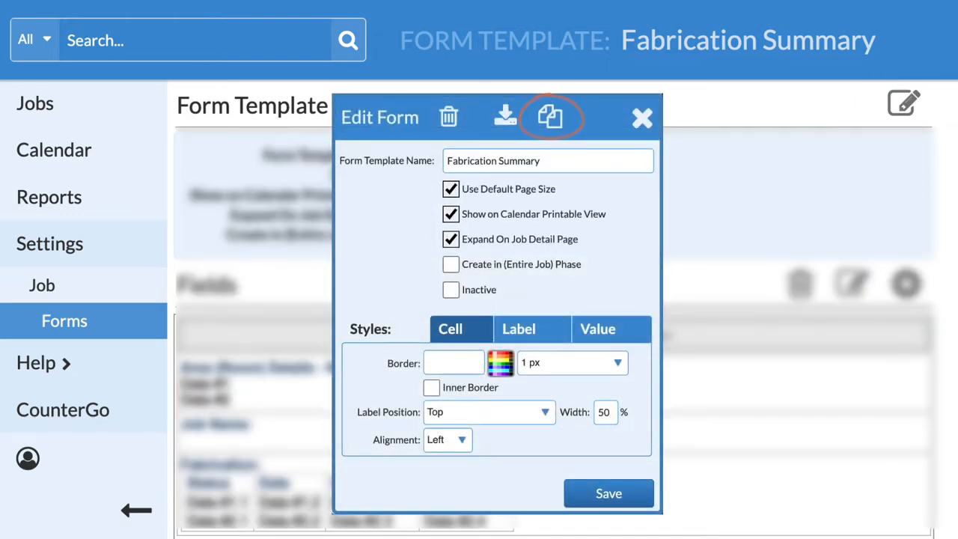
left_click(551, 116)
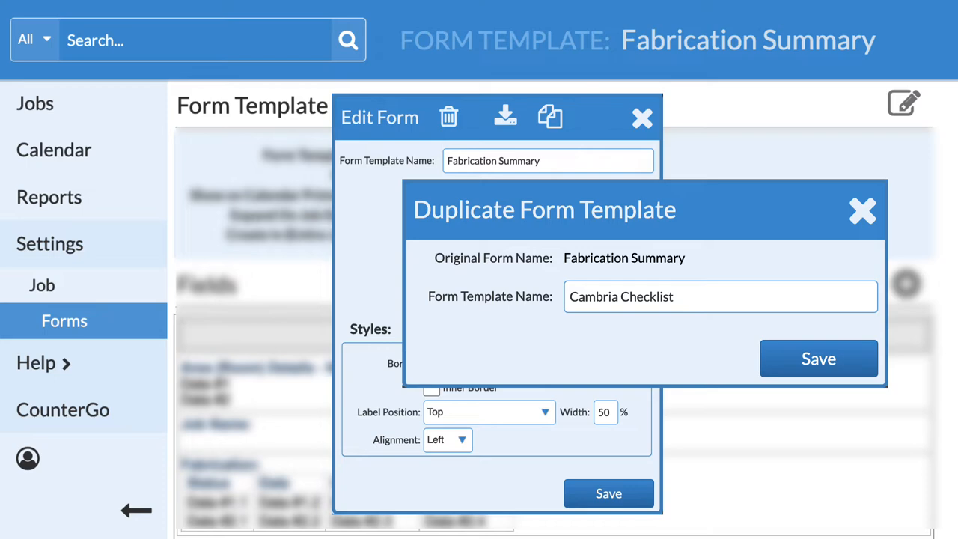
Save the duplicate so Cambria Checklist opens with Fabrication Summary's fields.
left_click(818, 360)
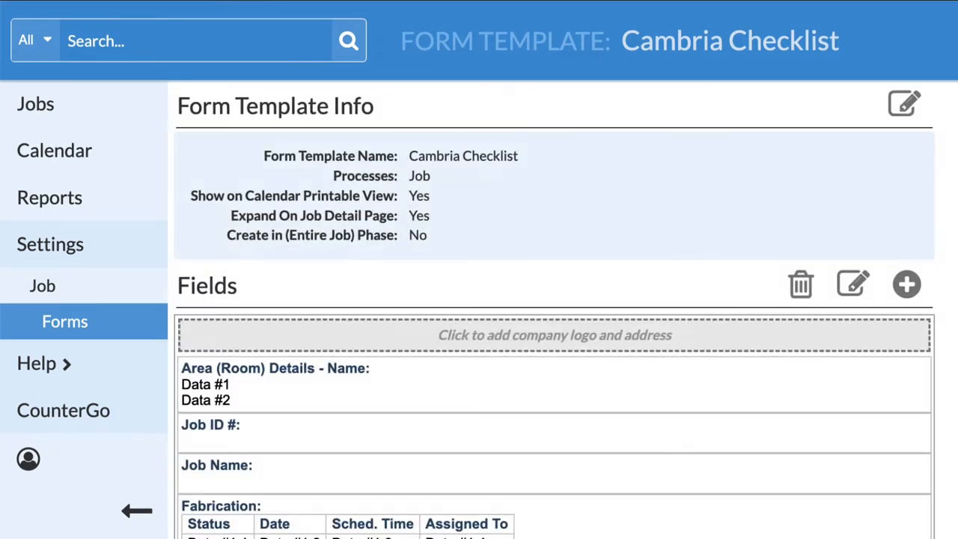
Review the Job ID # field's printable-view-only and hide-when-blank options, then return to Forms.
left_click(907, 285)
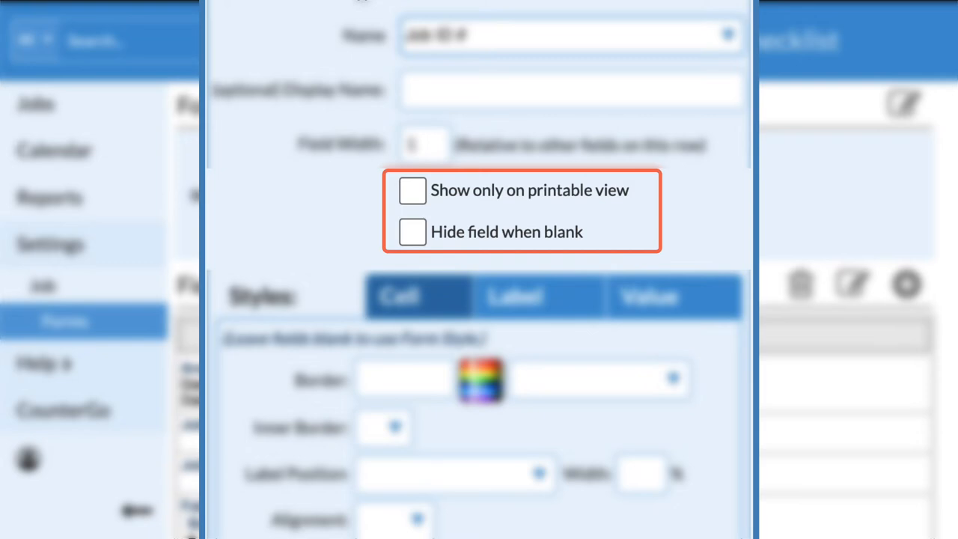
left_click(413, 232)
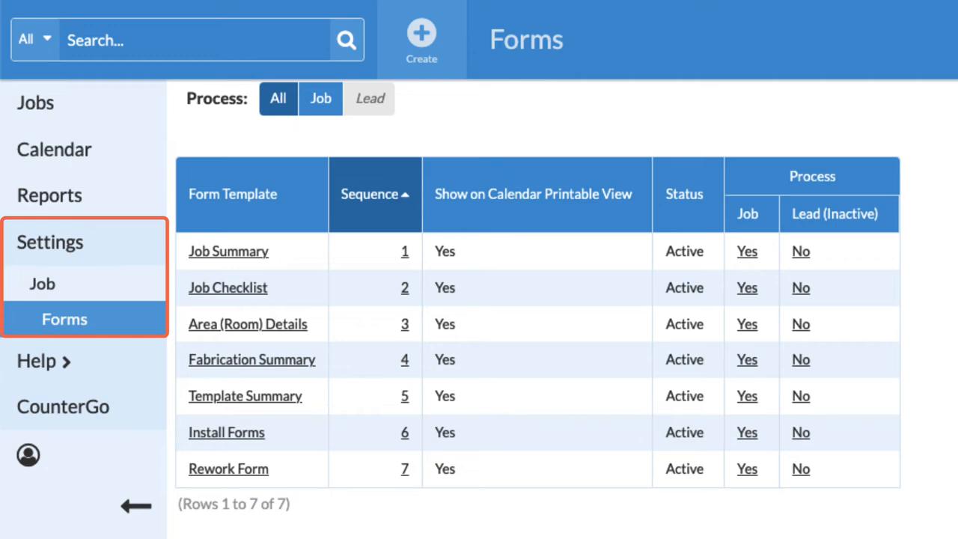
Show the Jobs list with its active unscheduled jobs.
left_click(228, 251)
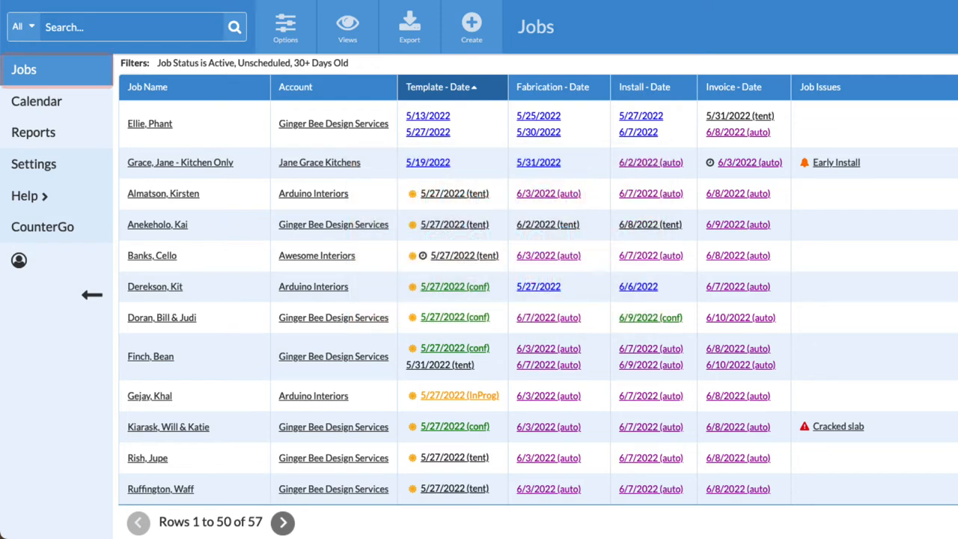
left_click(155, 286)
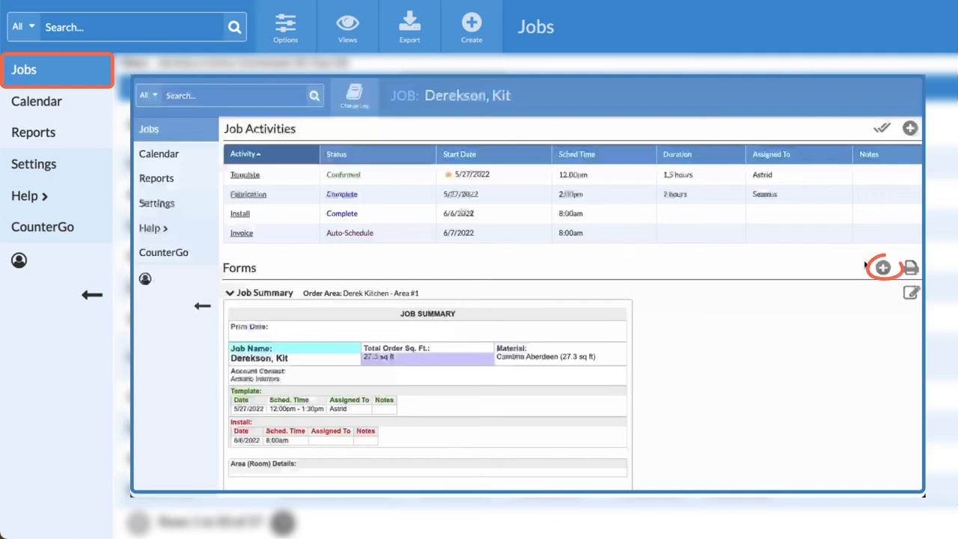
left_click(883, 268)
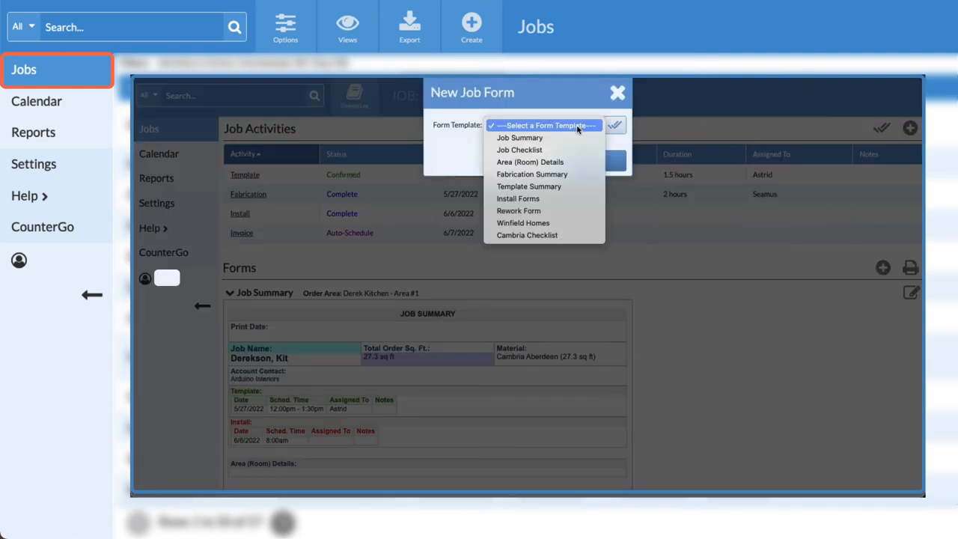